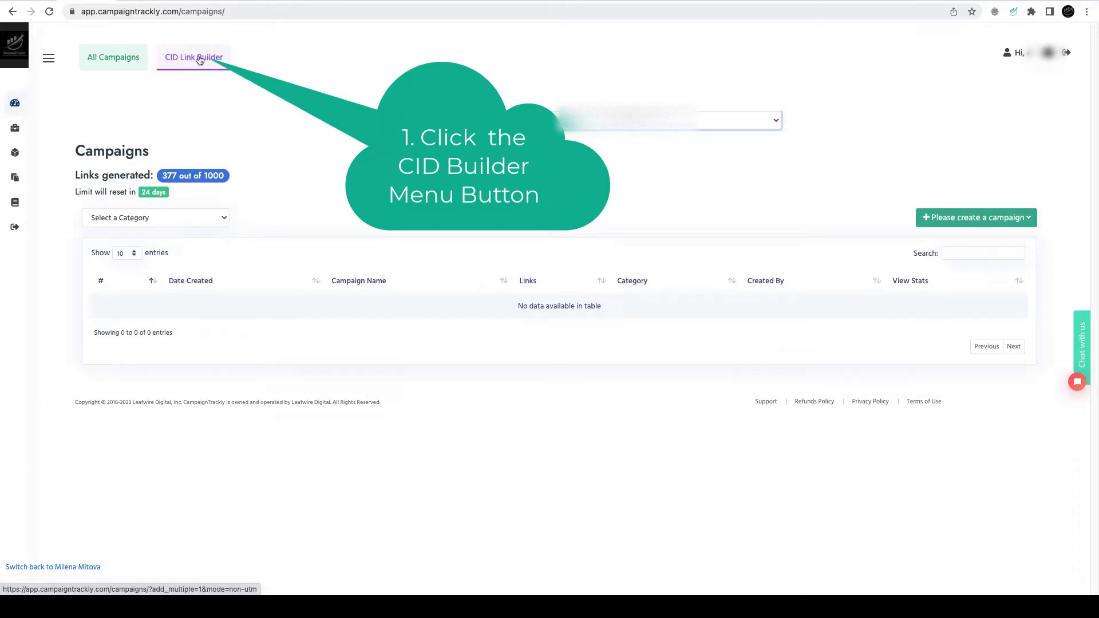
Start a new CID-link campaign with the Banner Ads: North America template loaded.
{"action": "left_click", "coordinate": [193, 57]}
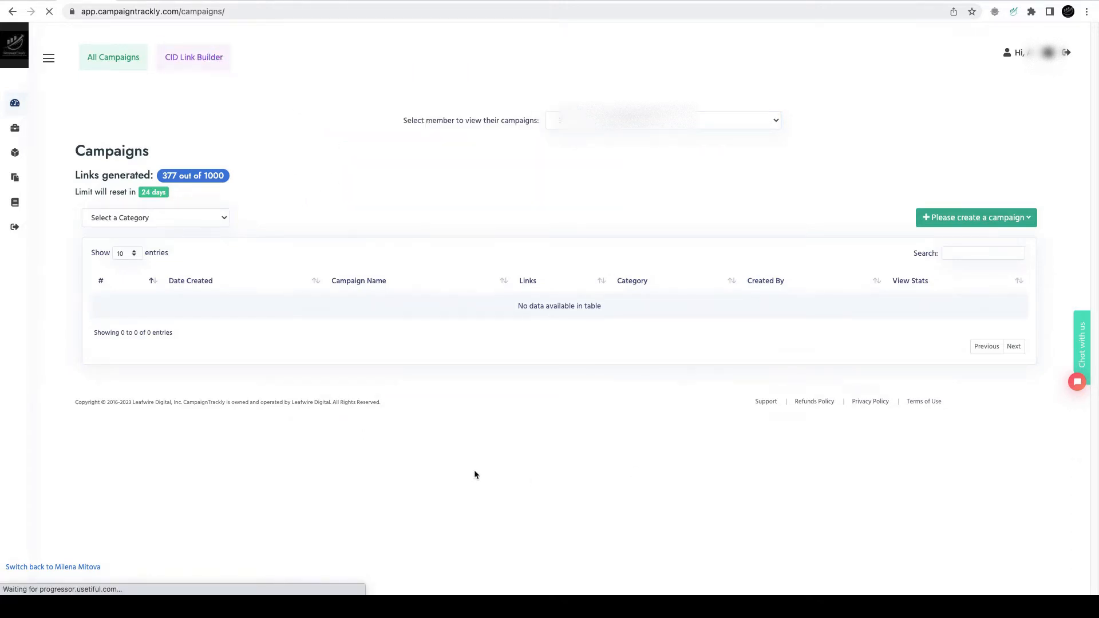
{"action": "left_click", "coordinate": [975, 218]}
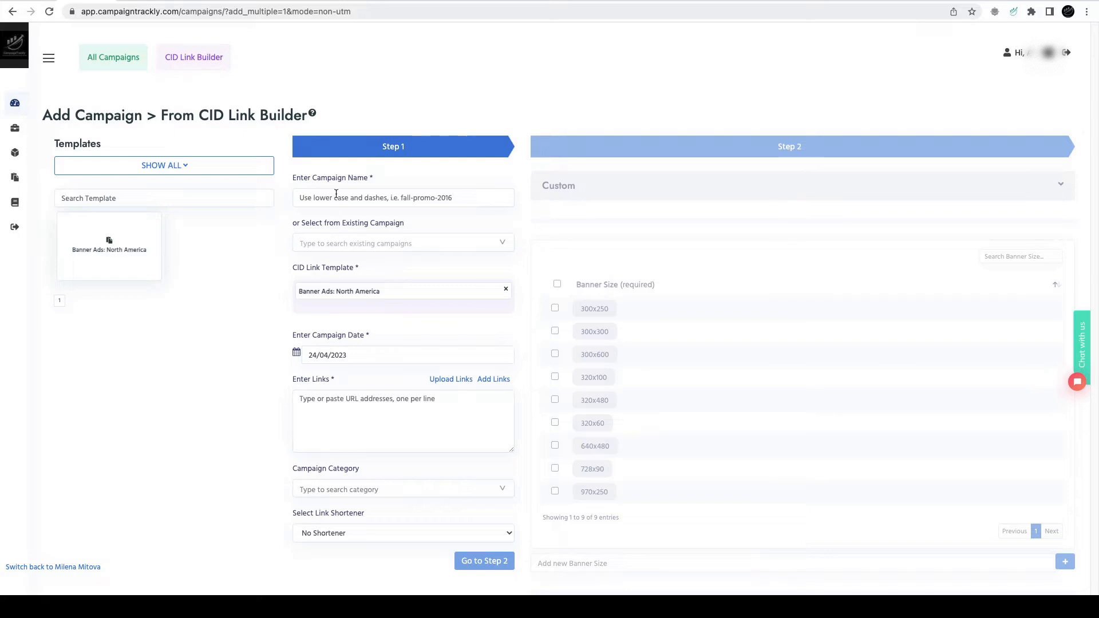
Name the campaign '2023-04-22 Test' and dismiss the Upload Links dialog.
{"action": "left_click", "coordinate": [403, 196]}
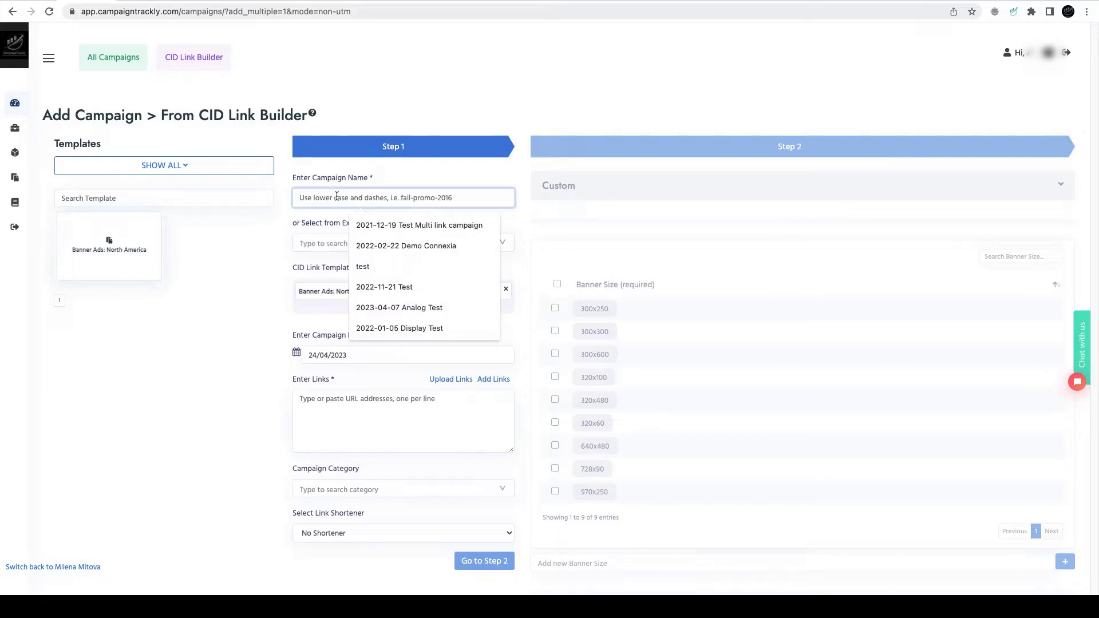
{"action": "type", "text": "2023-04-22 Test"}
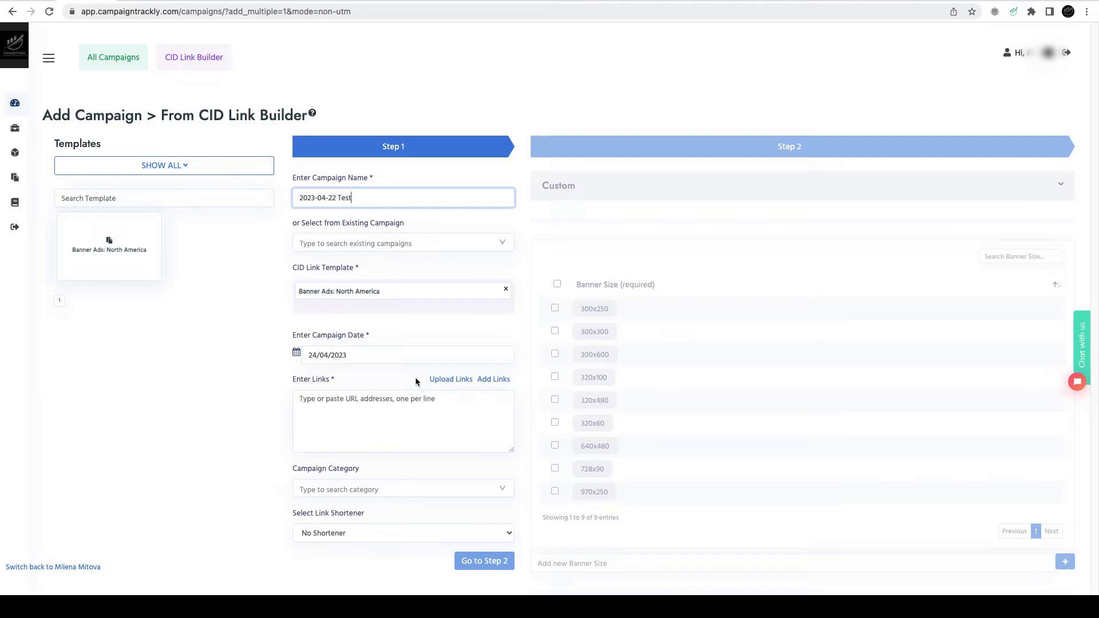
{"action": "left_click", "coordinate": [451, 379]}
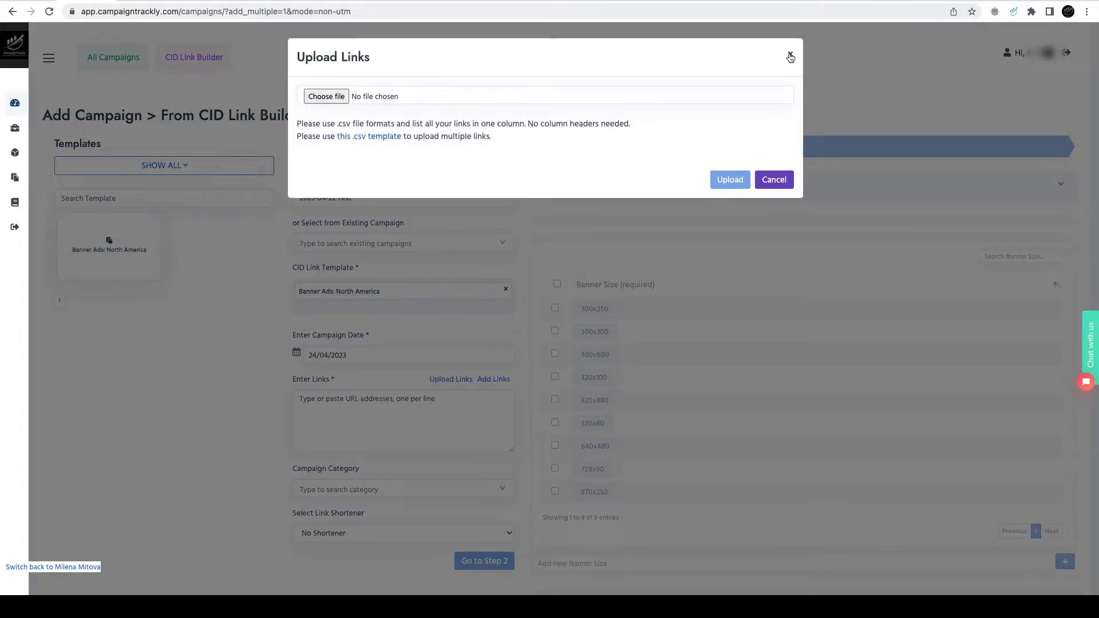
{"action": "mouse_move", "coordinate": [377, 137]}
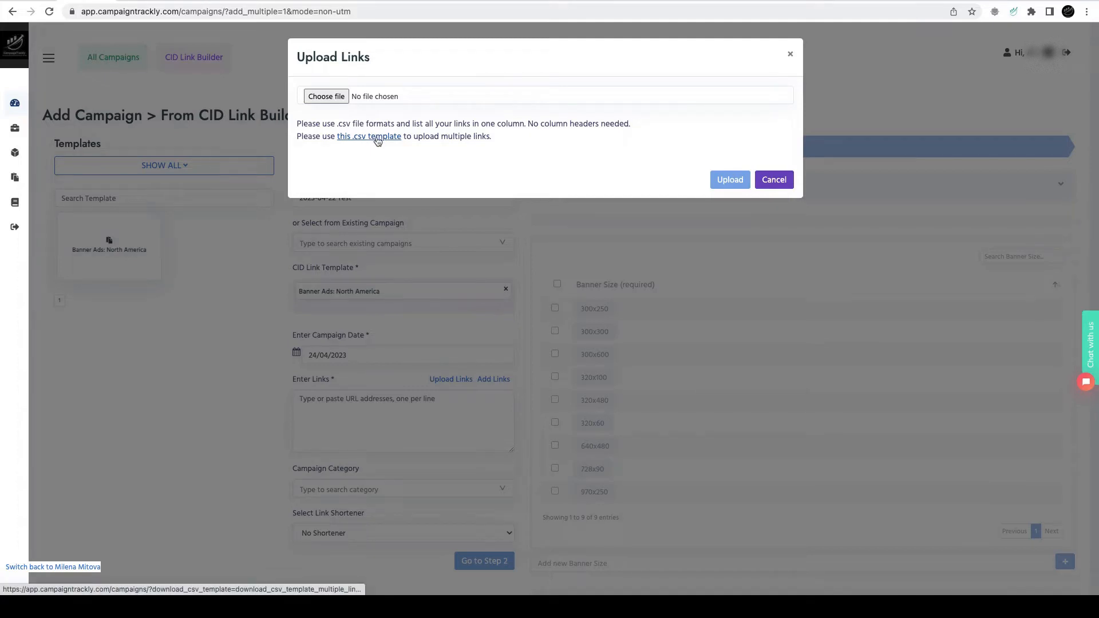
{"action": "left_click", "coordinate": [773, 179]}
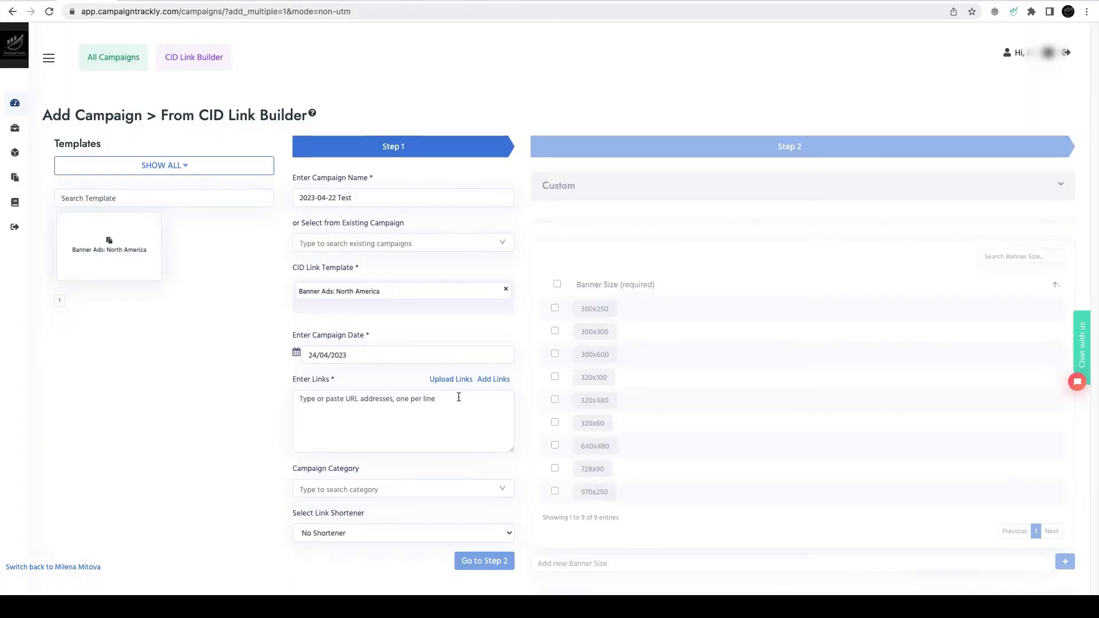
Insert the first three saved analog.com links into the campaign's links field.
{"action": "left_click", "coordinate": [403, 420]}
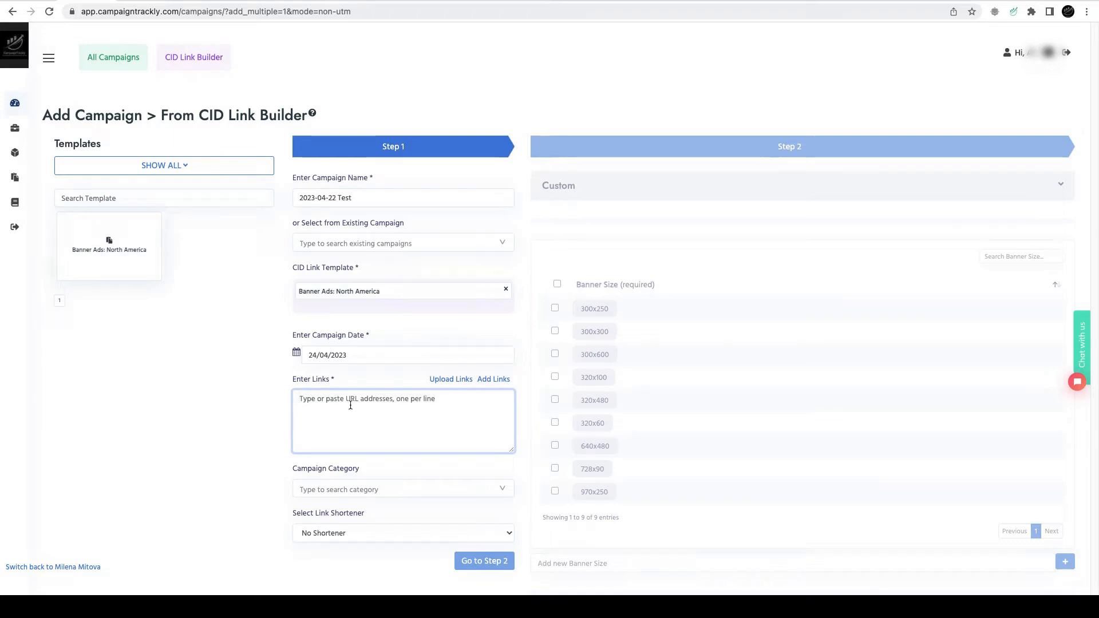
{"action": "left_click", "coordinate": [493, 378]}
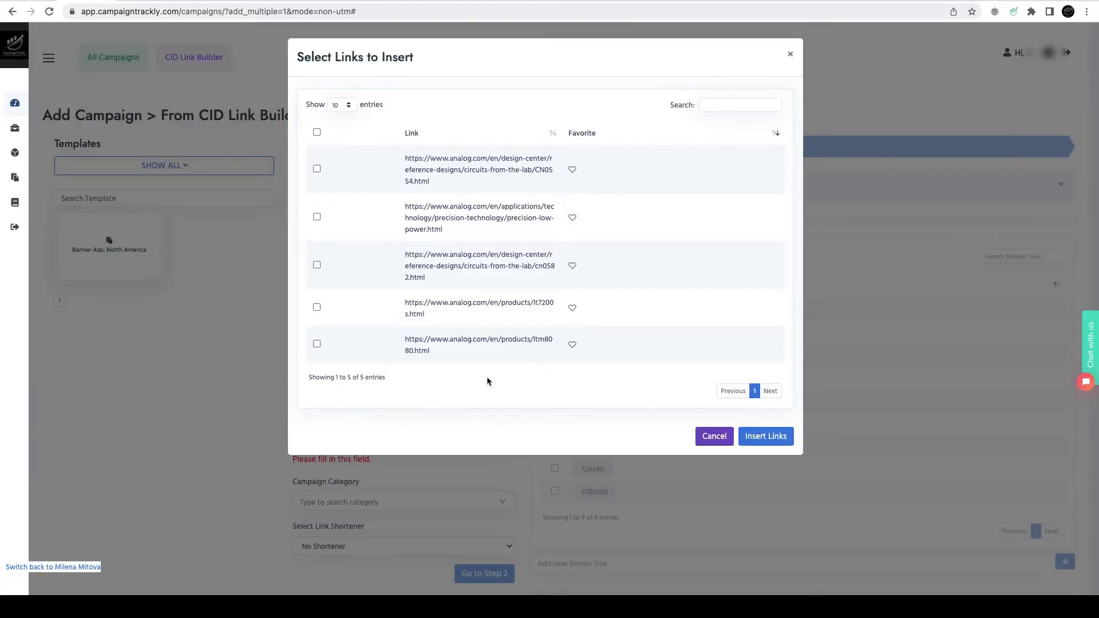
{"action": "left_click", "coordinate": [316, 168]}
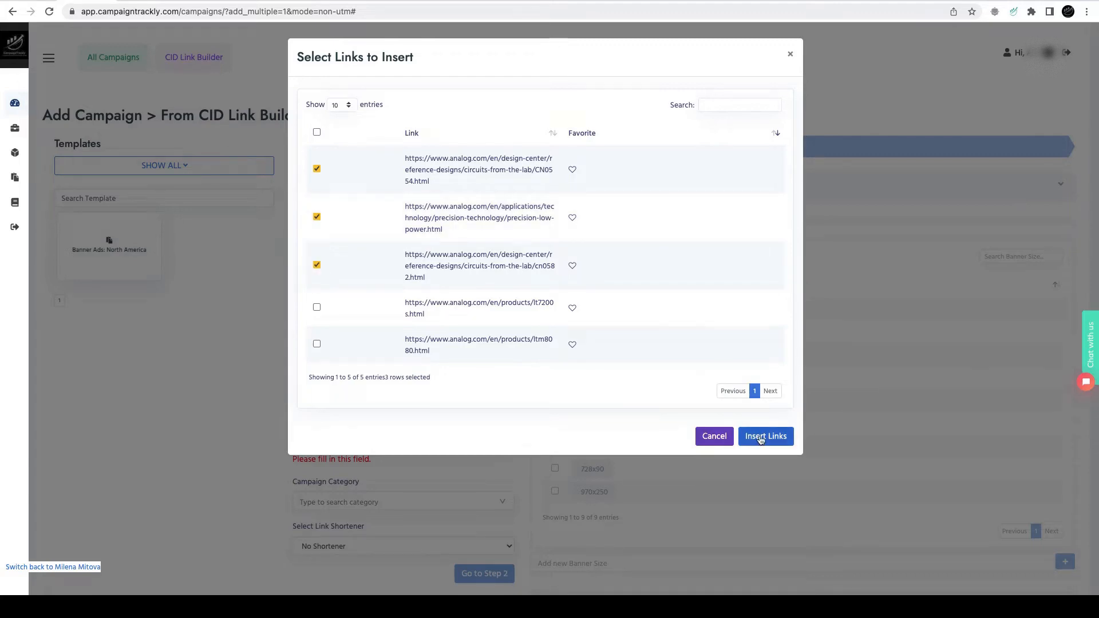
{"action": "left_click", "coordinate": [764, 436]}
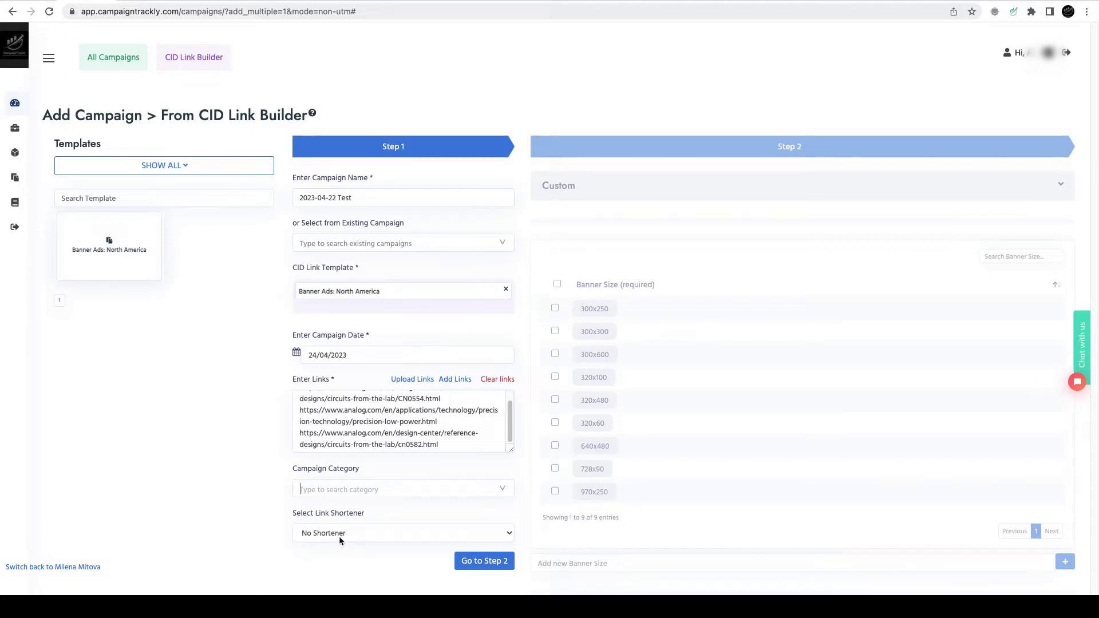
Proceed to Step 2, where the three analog.com links await tagging.
{"action": "left_click", "coordinate": [402, 532]}
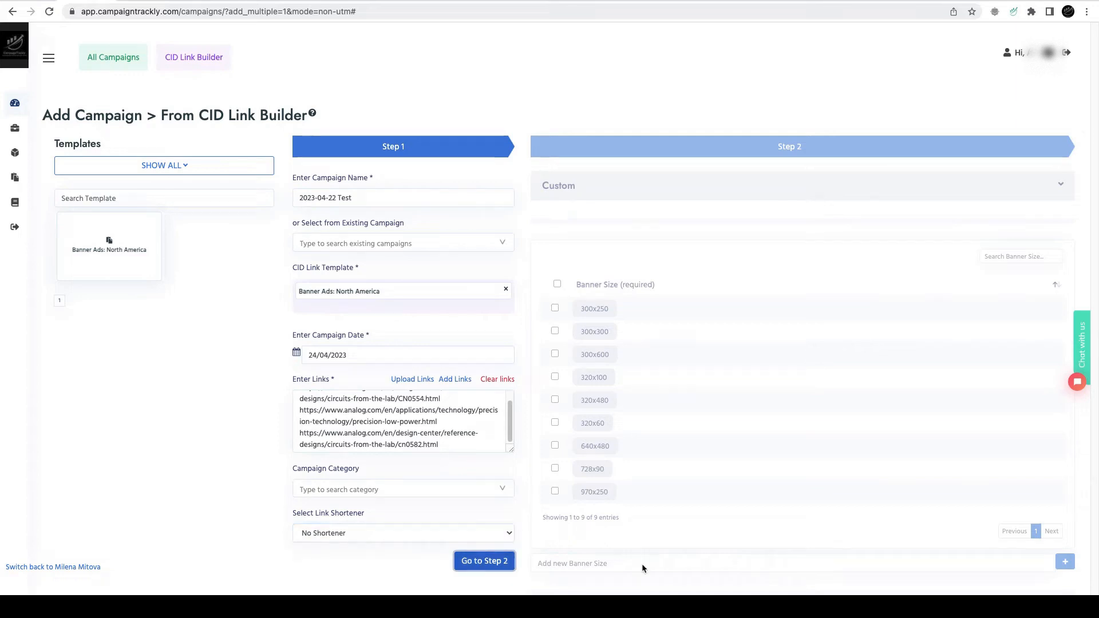
{"action": "left_click", "coordinate": [483, 561]}
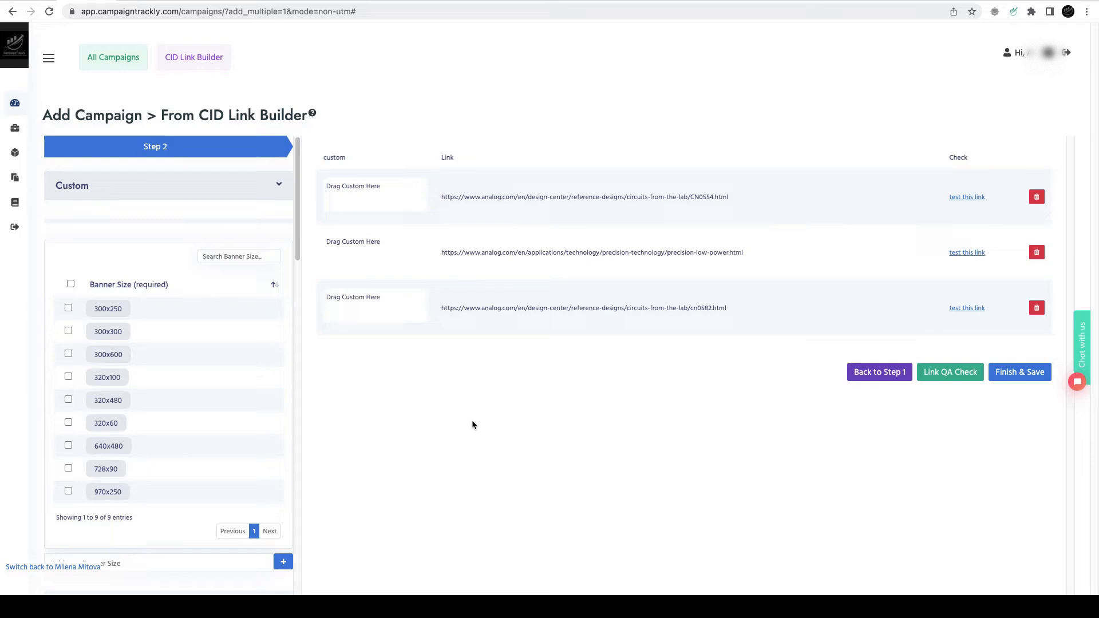
Test the three links and tag them with the NA CN0554 creative.
{"action": "left_click", "coordinate": [949, 372]}
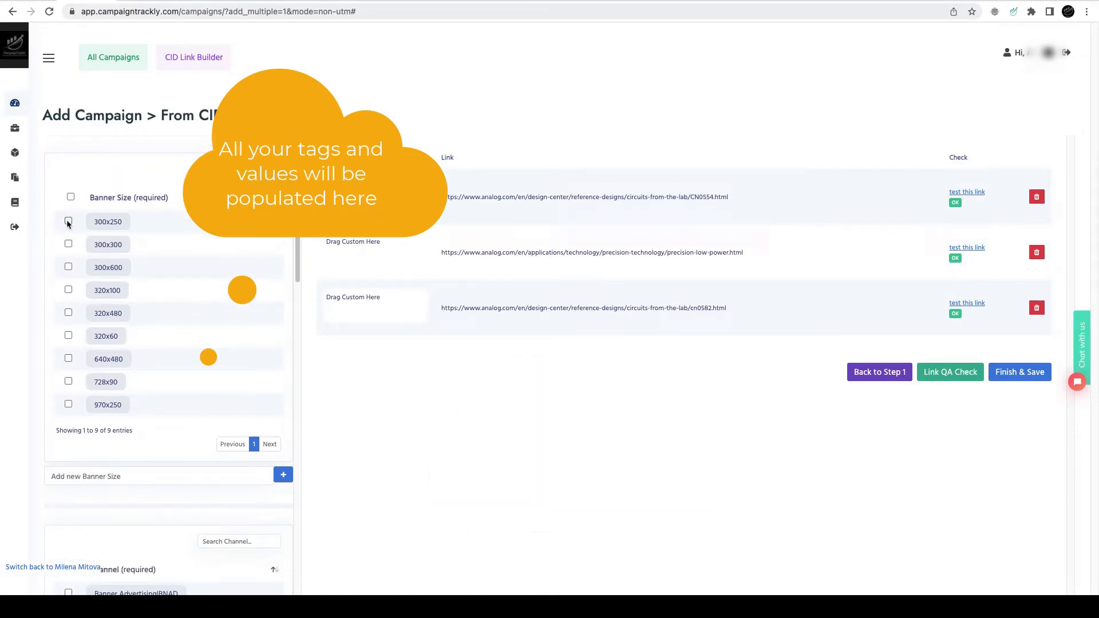
{"action": "scroll", "scroll_direction": "down", "scroll_amount": 3}
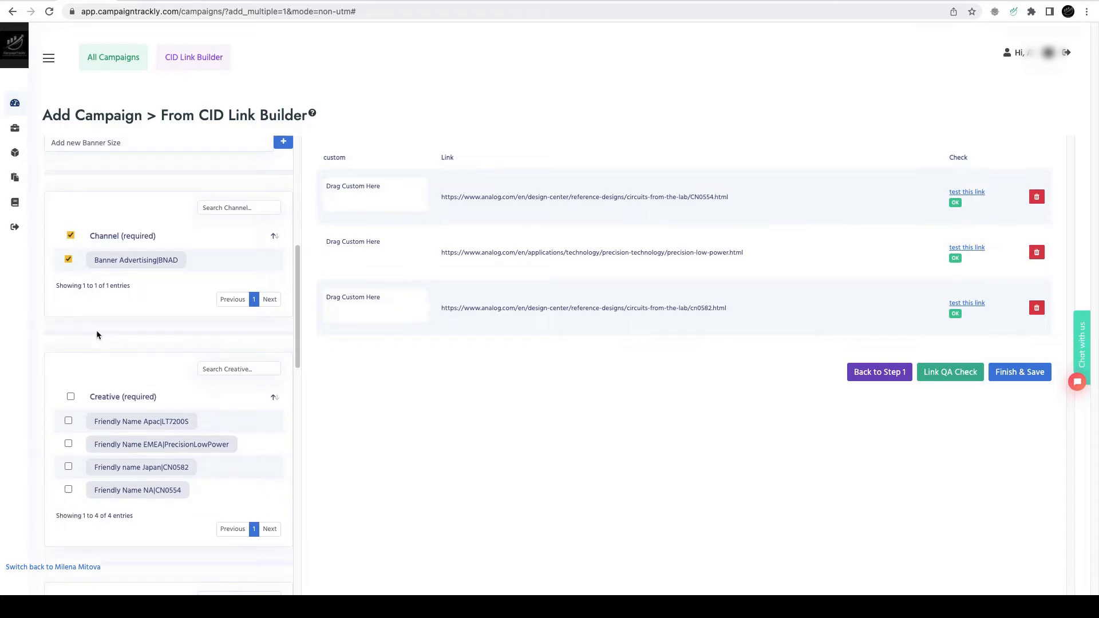
{"action": "scroll", "scroll_direction": "down", "scroll_amount": 3}
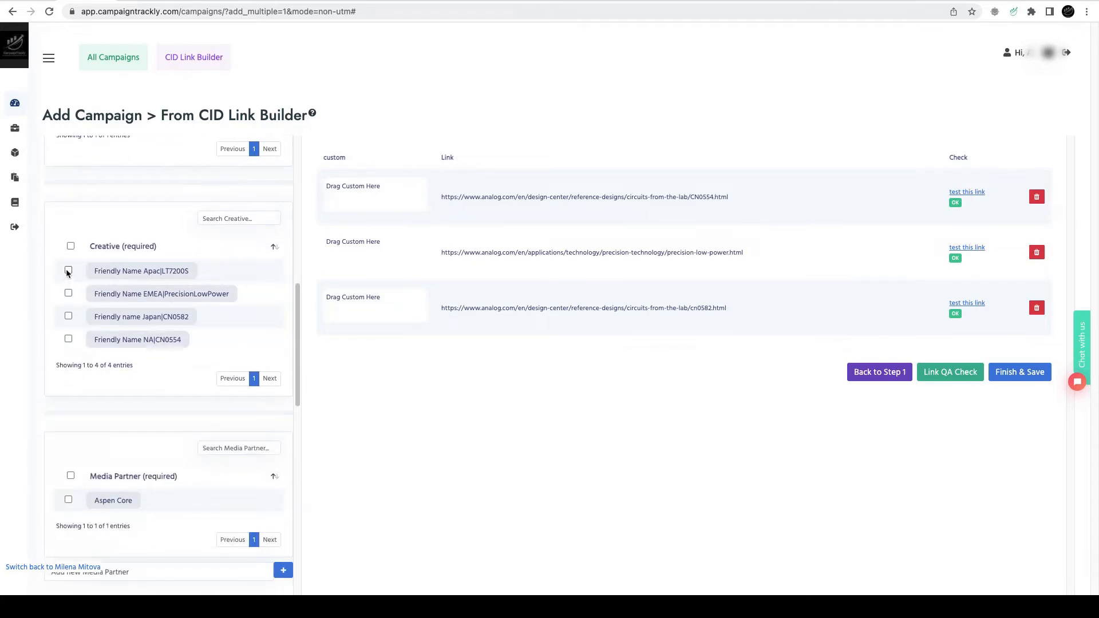
{"action": "left_click", "coordinate": [67, 353]}
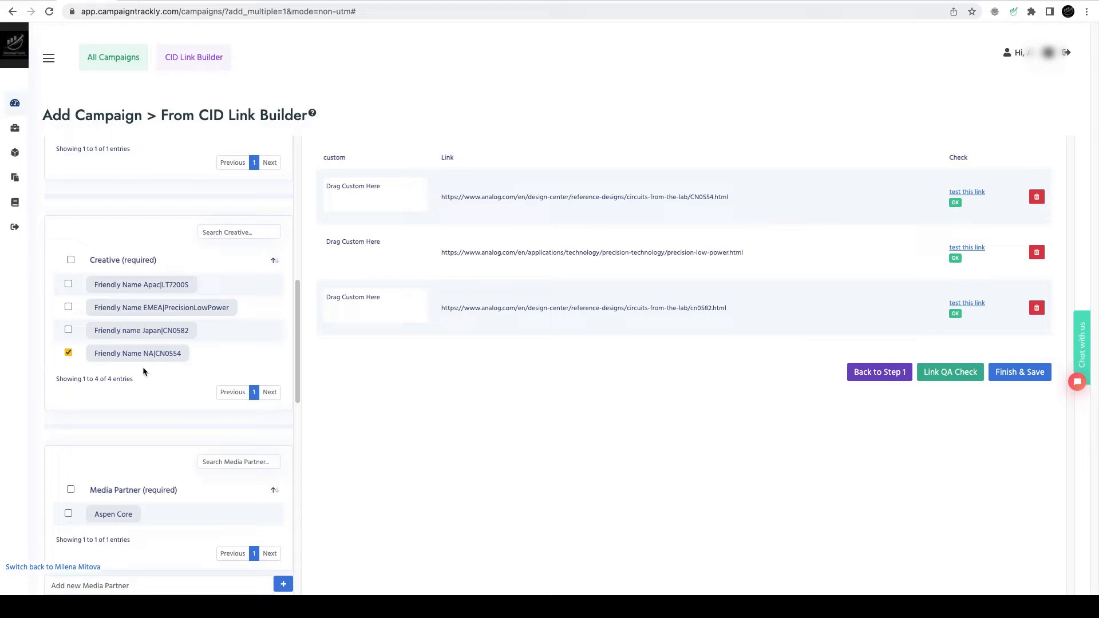
Tag the links with the North America region and the Datasheets site.
{"action": "scroll", "scroll_direction": "down", "scroll_amount": 3}
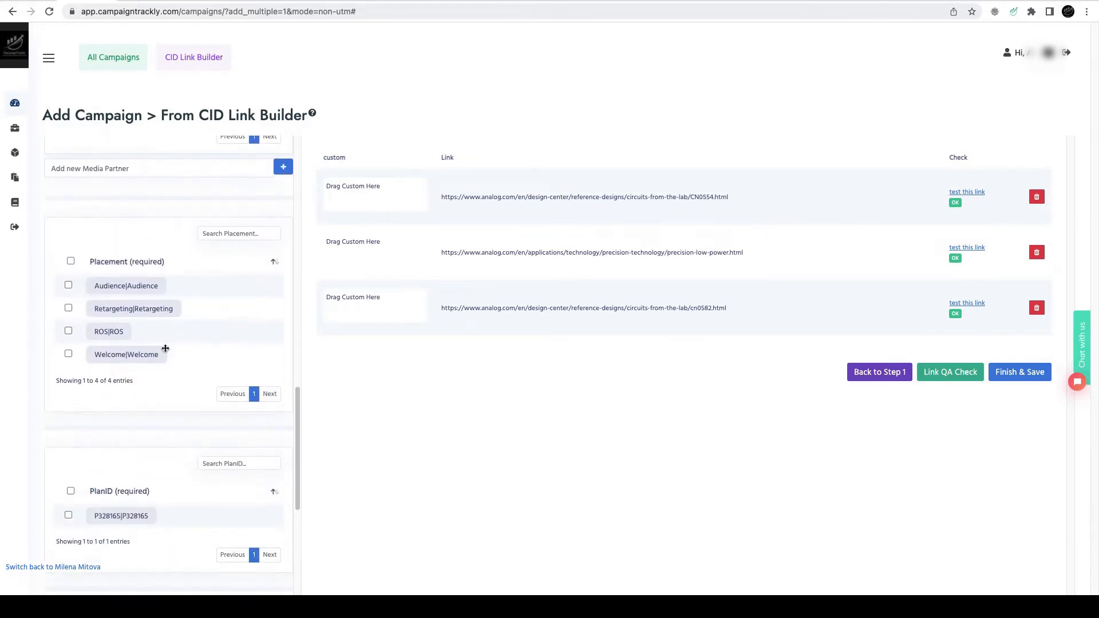
{"action": "scroll", "scroll_direction": "down", "scroll_amount": 3}
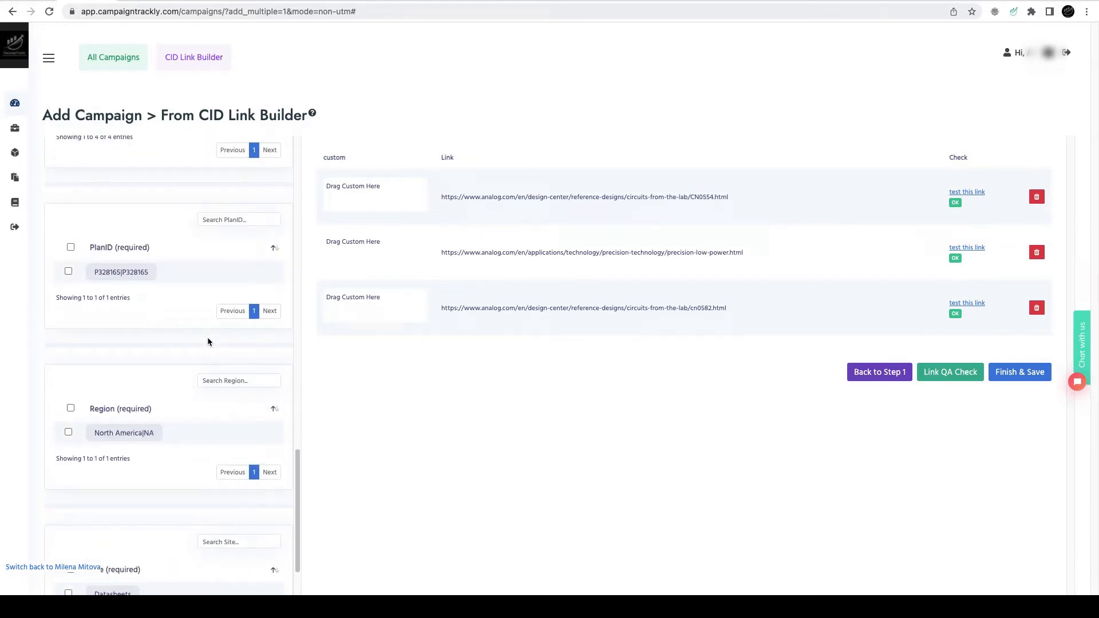
{"action": "left_click", "coordinate": [70, 247]}
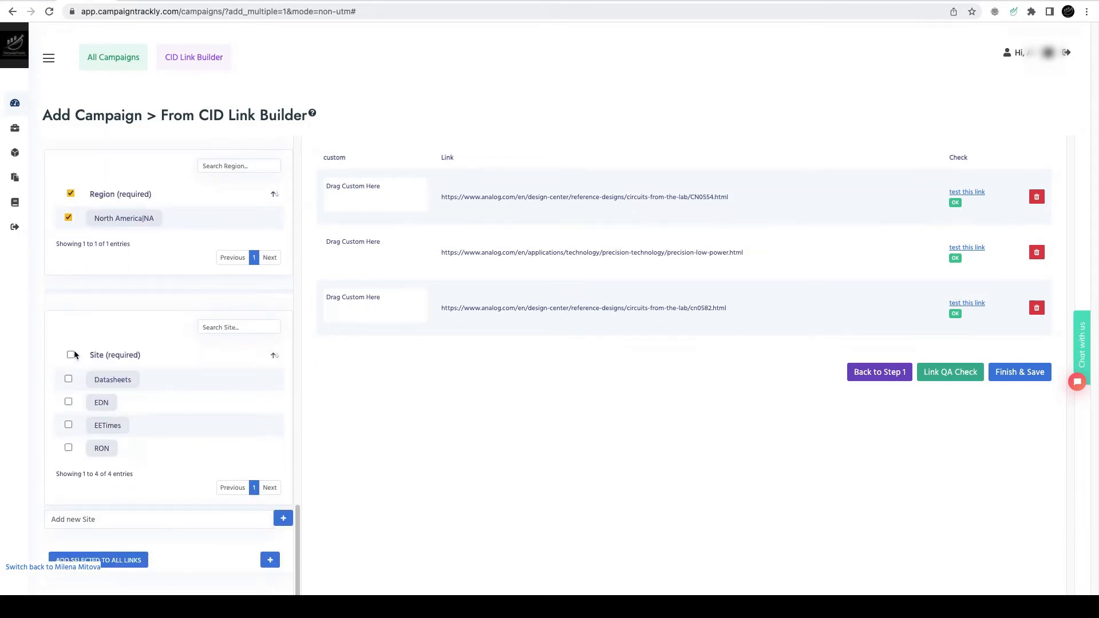
{"action": "left_click", "coordinate": [68, 379]}
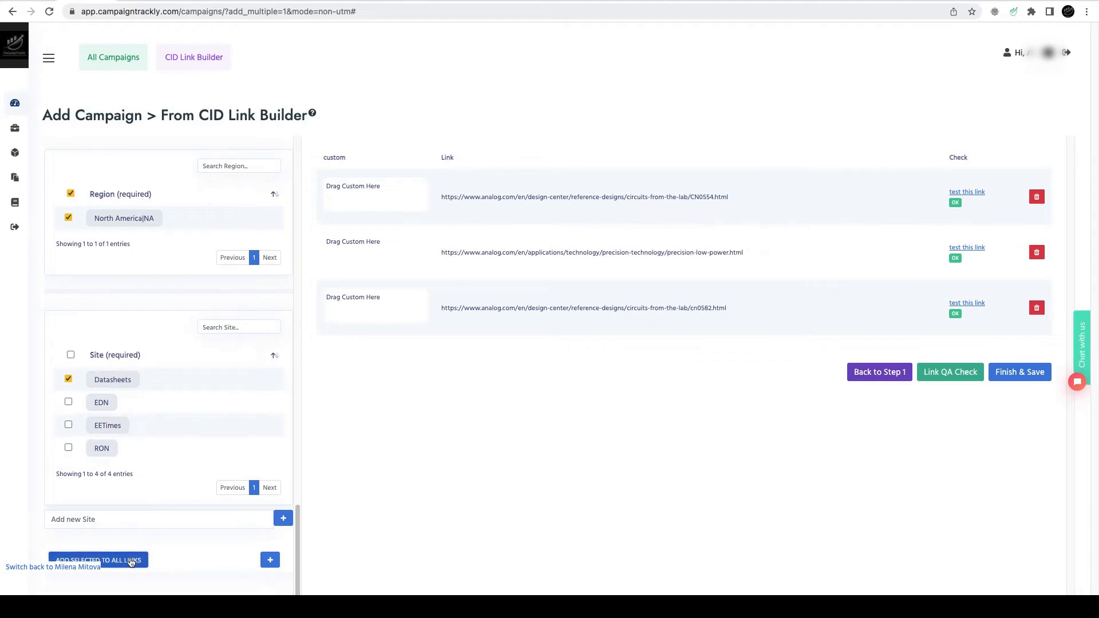
Add the selected tags to all links, Finish & Save, and confirm the Google Analytics QA check passes.
{"action": "left_click", "coordinate": [97, 559]}
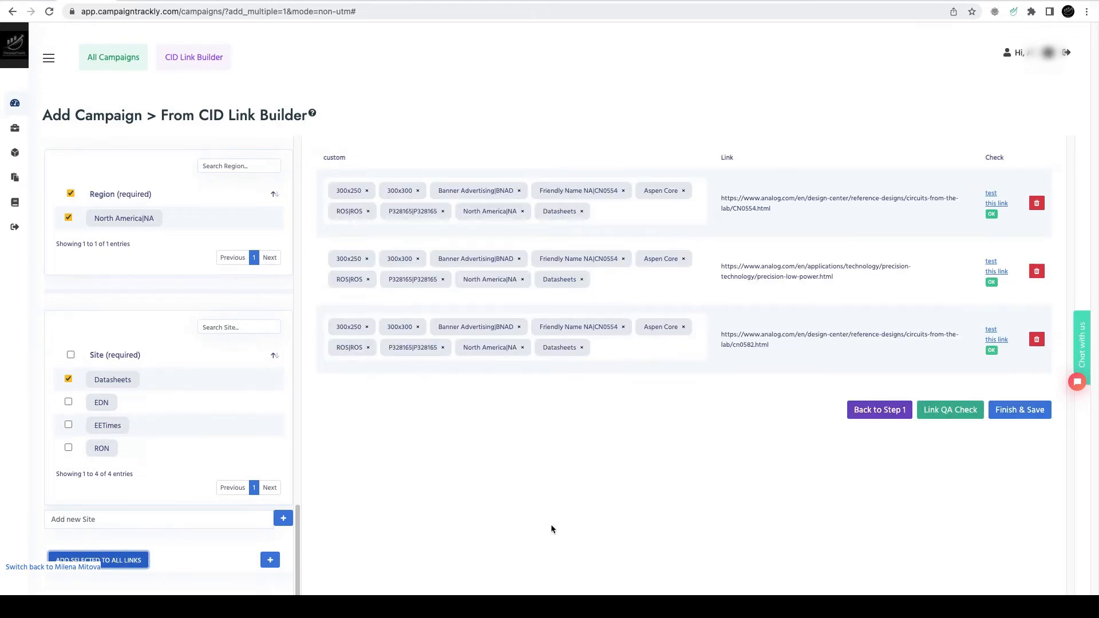
{"action": "left_click", "coordinate": [1018, 410]}
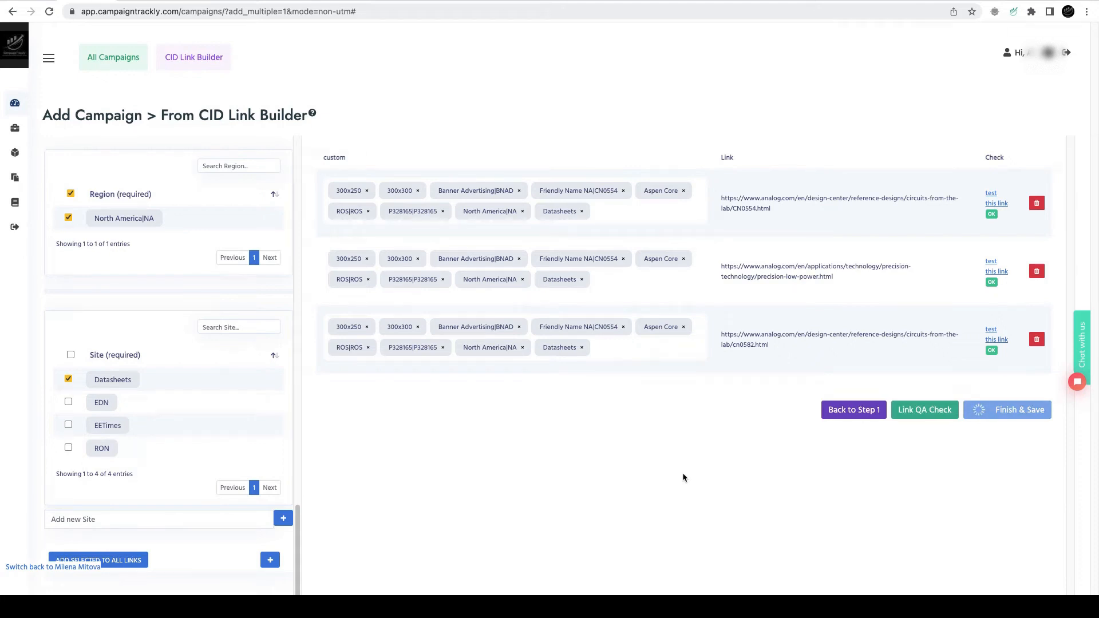
{"action": "left_click", "coordinate": [923, 410]}
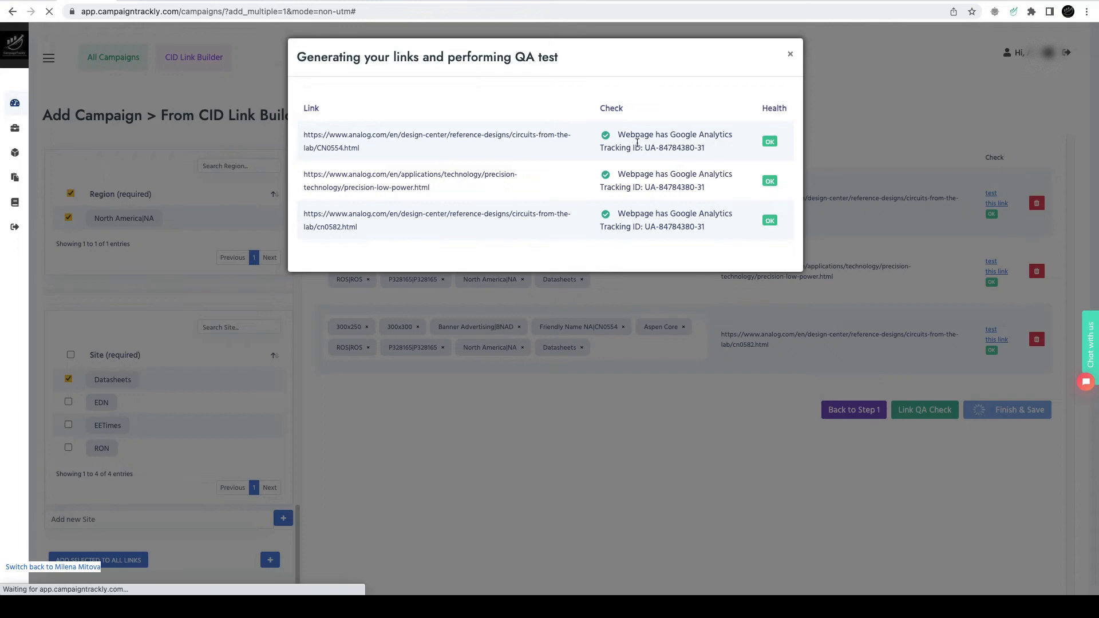
{"action": "left_click", "coordinate": [1006, 410]}
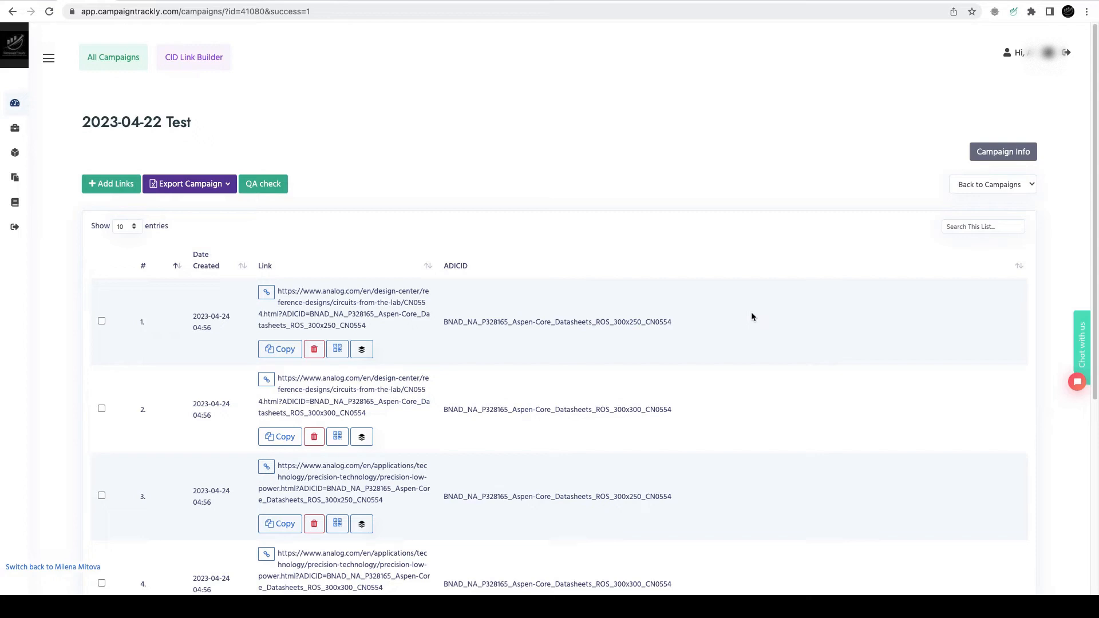
Review the six generated links and download the 2023-04-22 Test campaign as a CSV file.
{"action": "scroll", "scroll_direction": "down", "scroll_amount": 3}
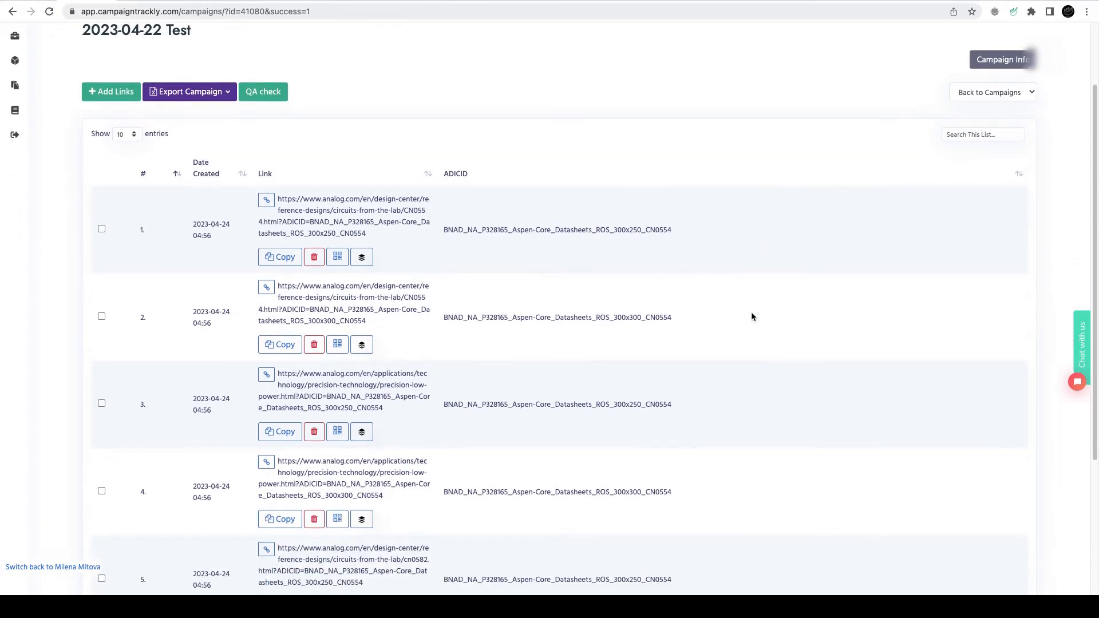
{"action": "scroll", "scroll_direction": "down", "scroll_amount": 3}
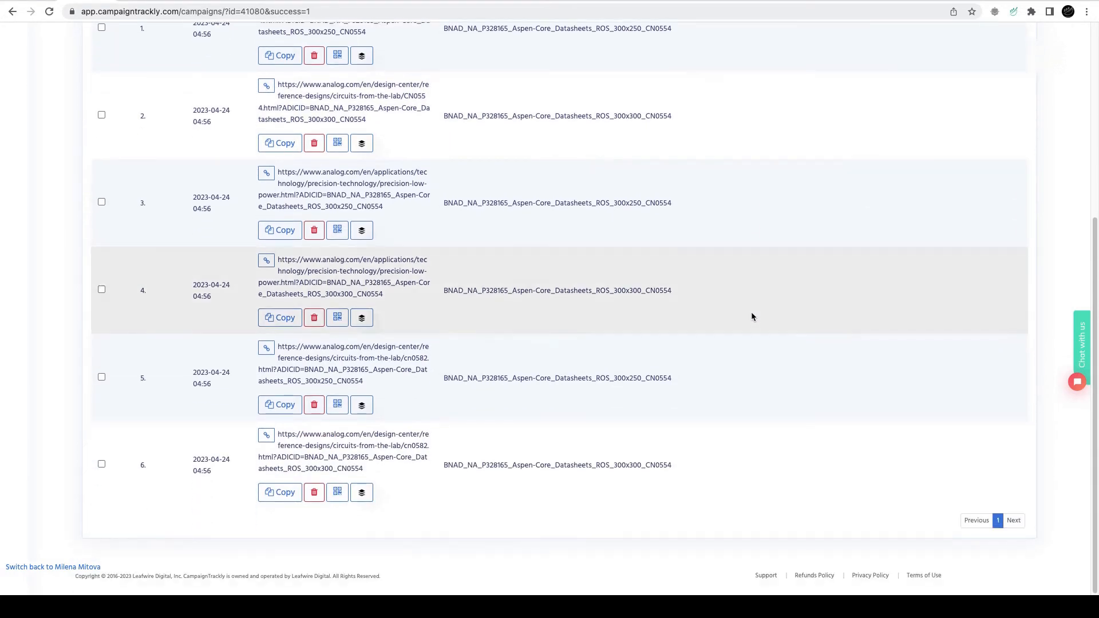
{"action": "left_click", "coordinate": [189, 67]}
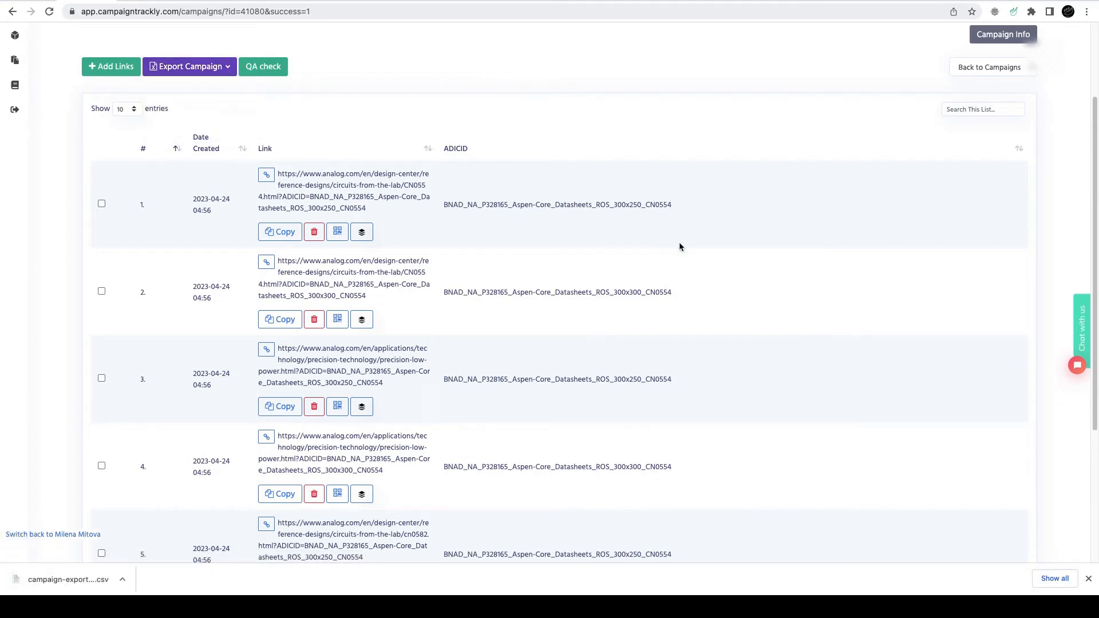
{"action": "scroll", "scroll_direction": "down", "scroll_amount": 3}
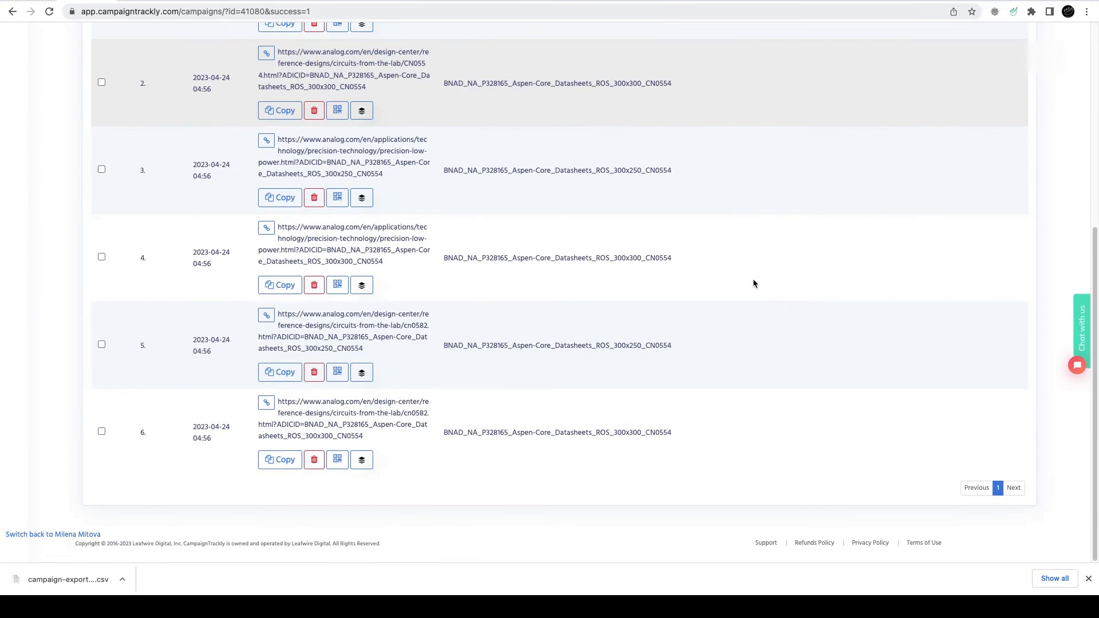
{"action": "scroll", "scroll_direction": "up", "scroll_amount": 3}
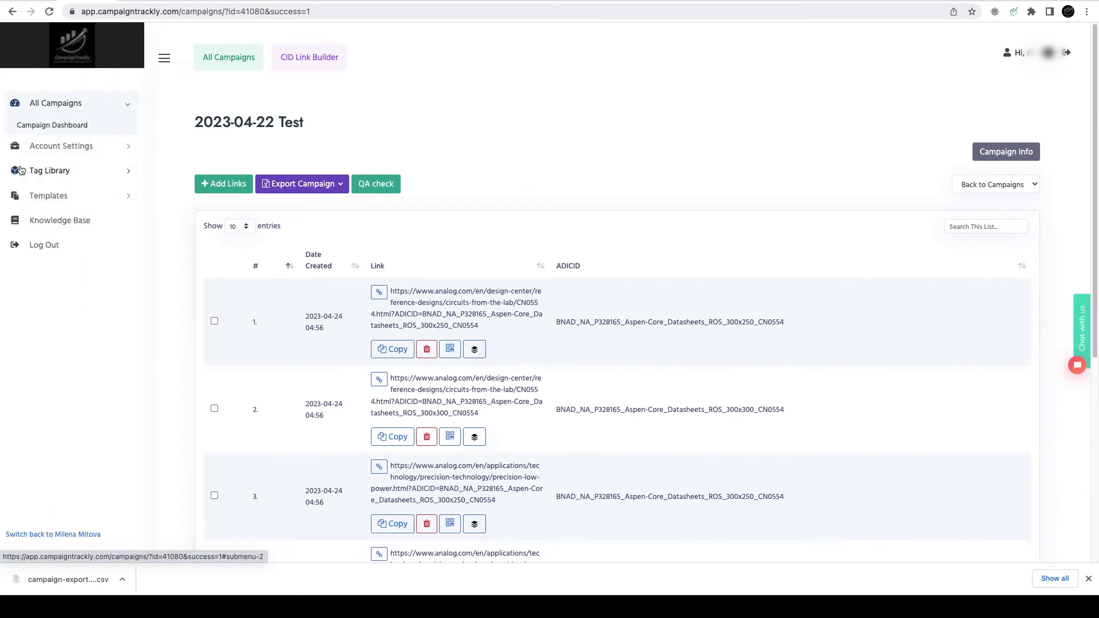
Reach the Links Management page via Templates and Tag Library in the sidebar.
{"action": "left_click", "coordinate": [48, 177]}
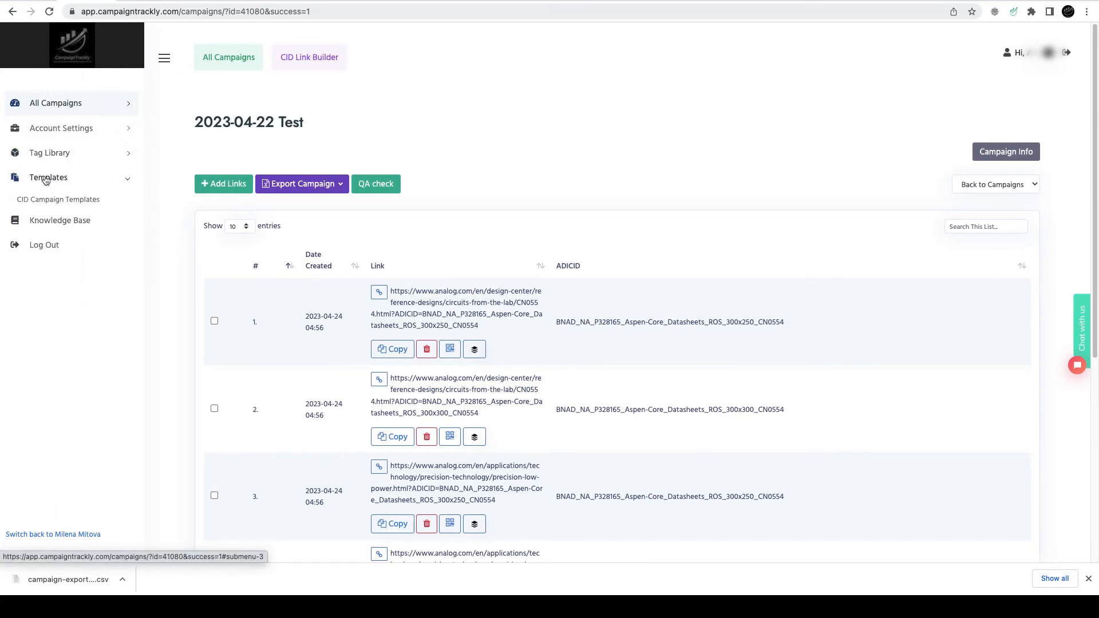
{"action": "left_click", "coordinate": [49, 152]}
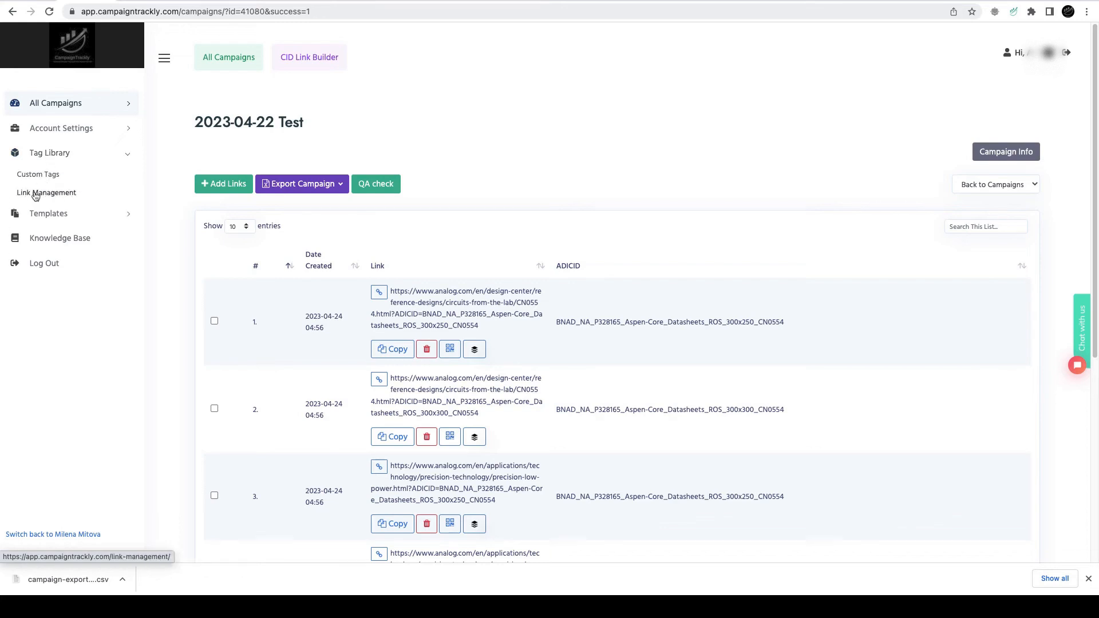
{"action": "left_click", "coordinate": [46, 192]}
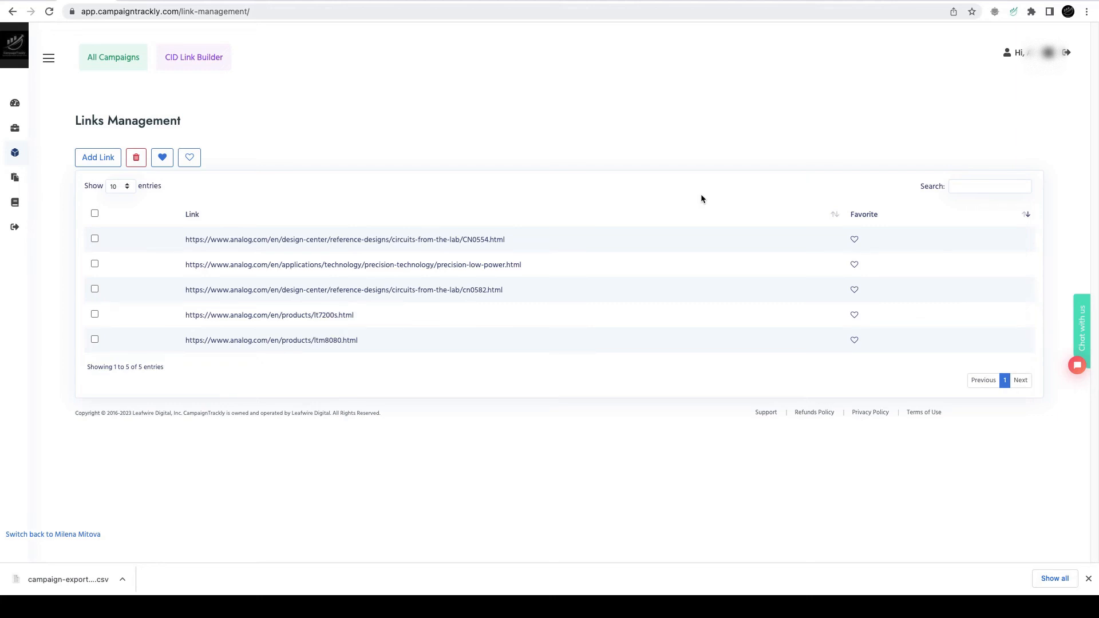
{"action": "left_click", "coordinate": [99, 157]}
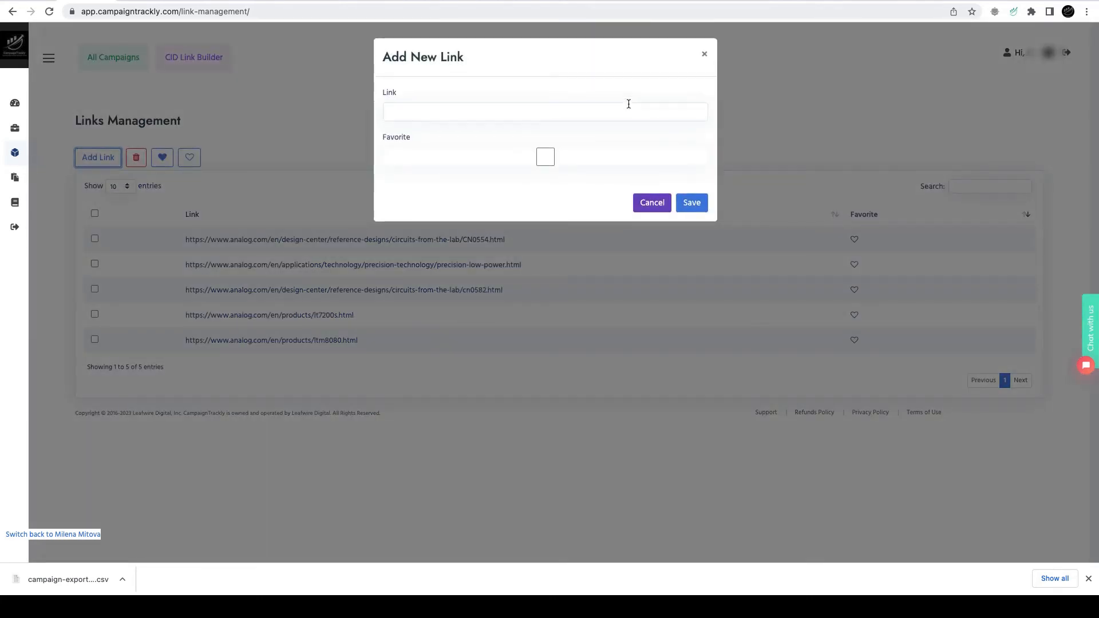
{"action": "mouse_move", "coordinate": [491, 133]}
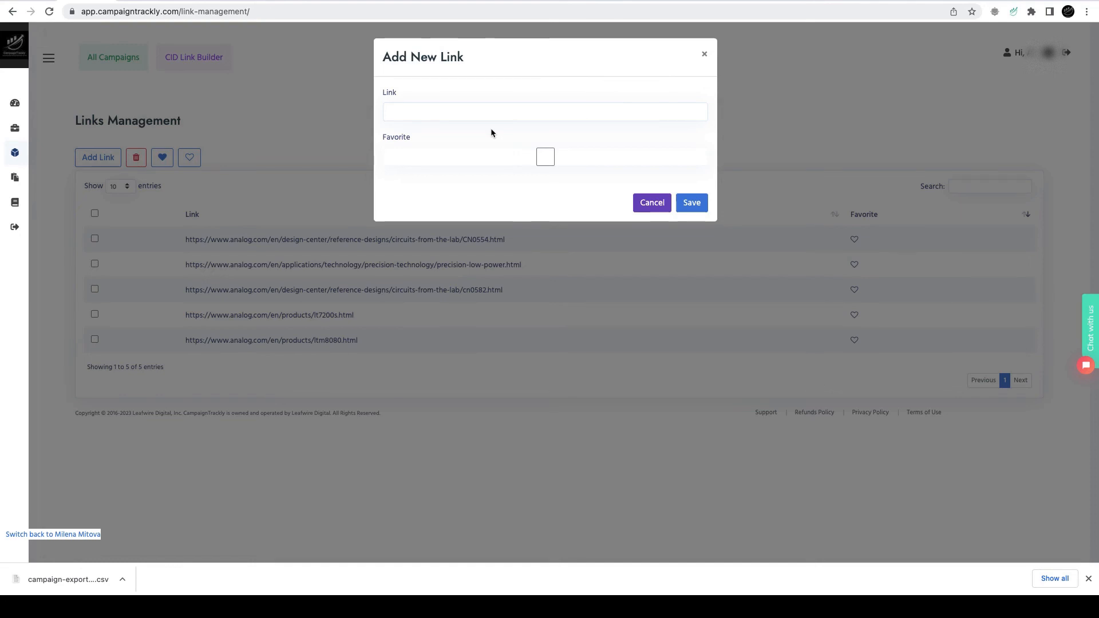
{"action": "left_click", "coordinate": [650, 203]}
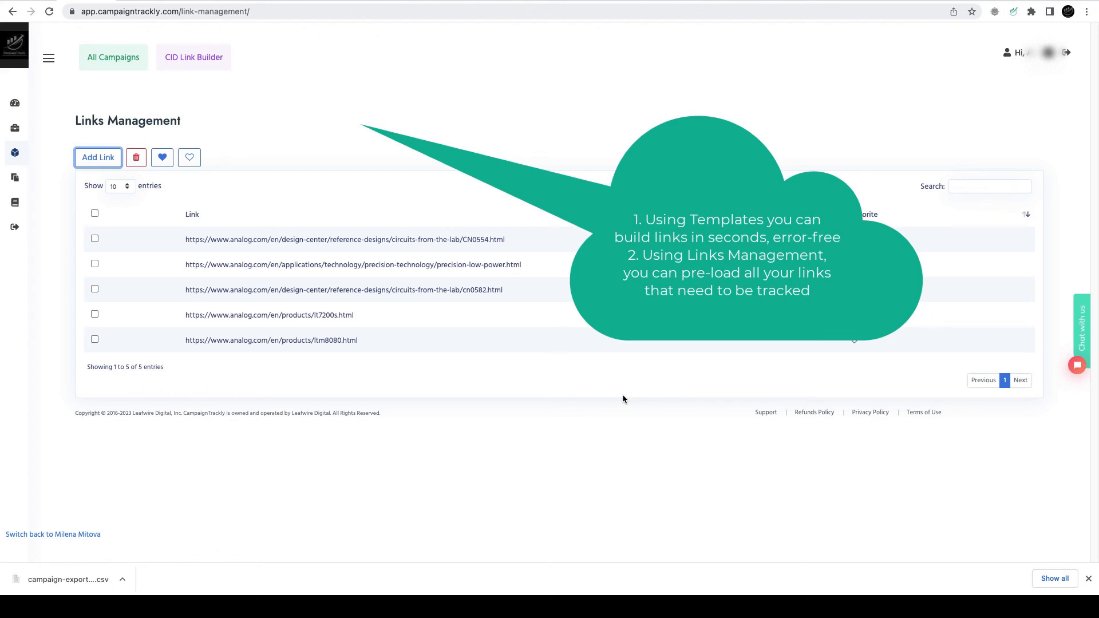
{"action": "mouse_move", "coordinate": [208, 134]}
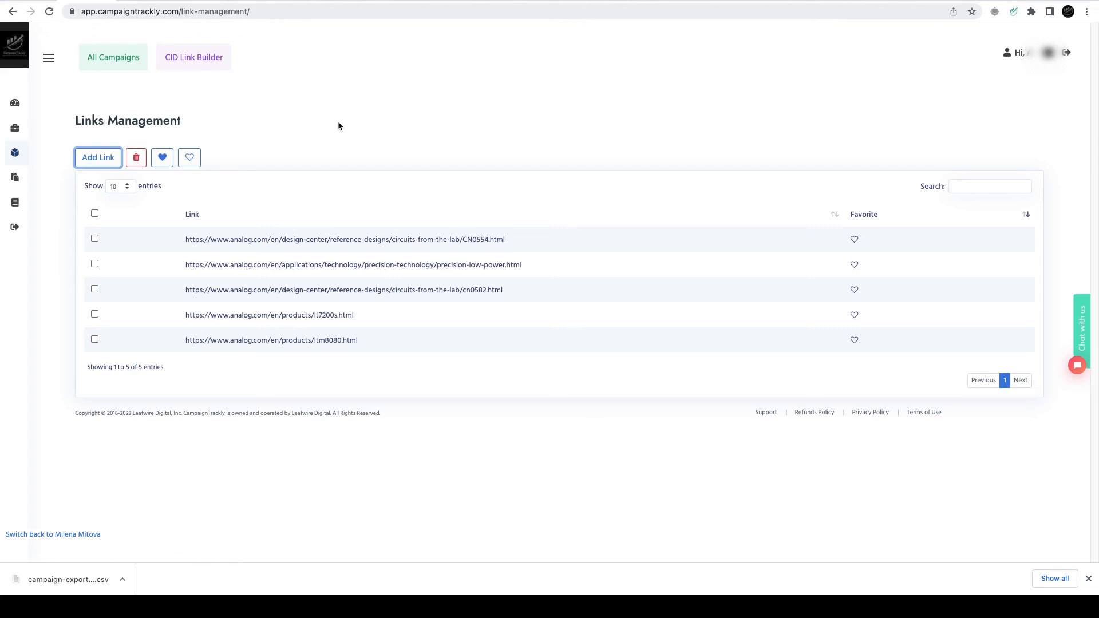
{"action": "mouse_move", "coordinate": [656, 517]}
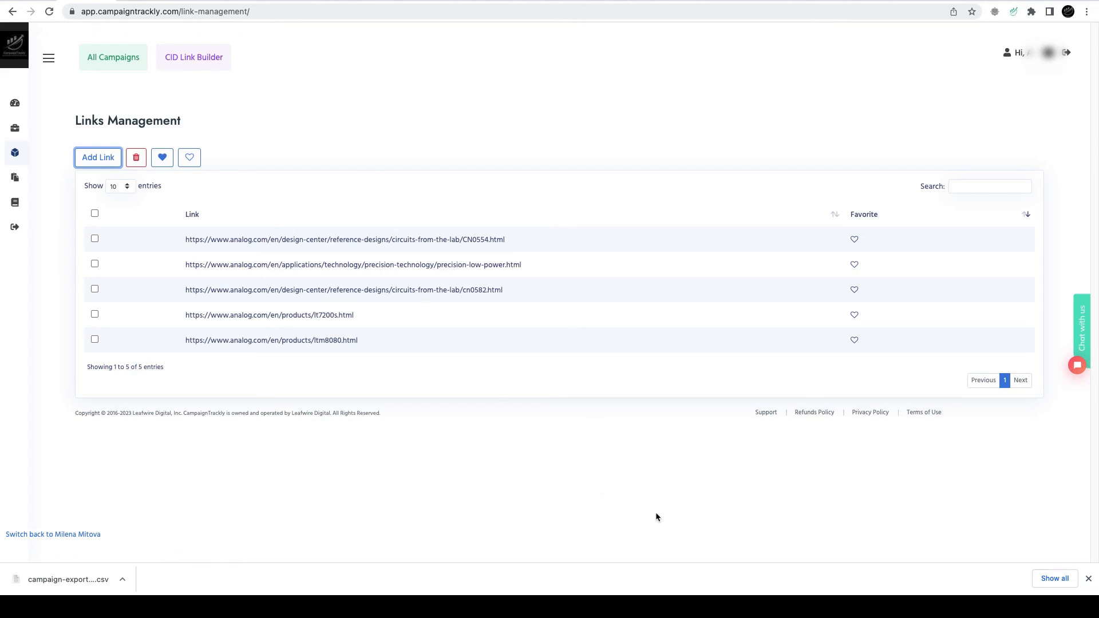